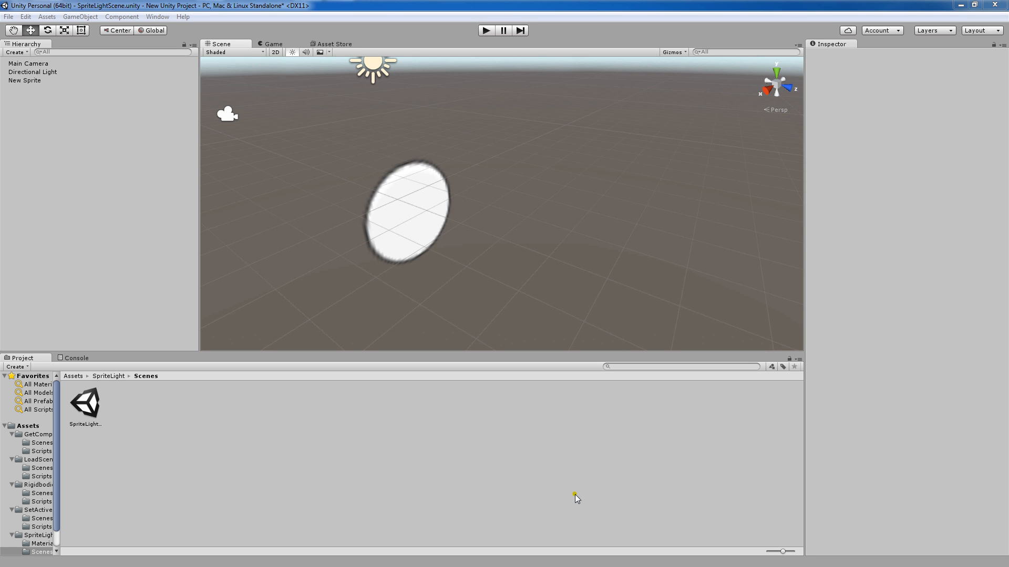
mouse_move(575, 503)
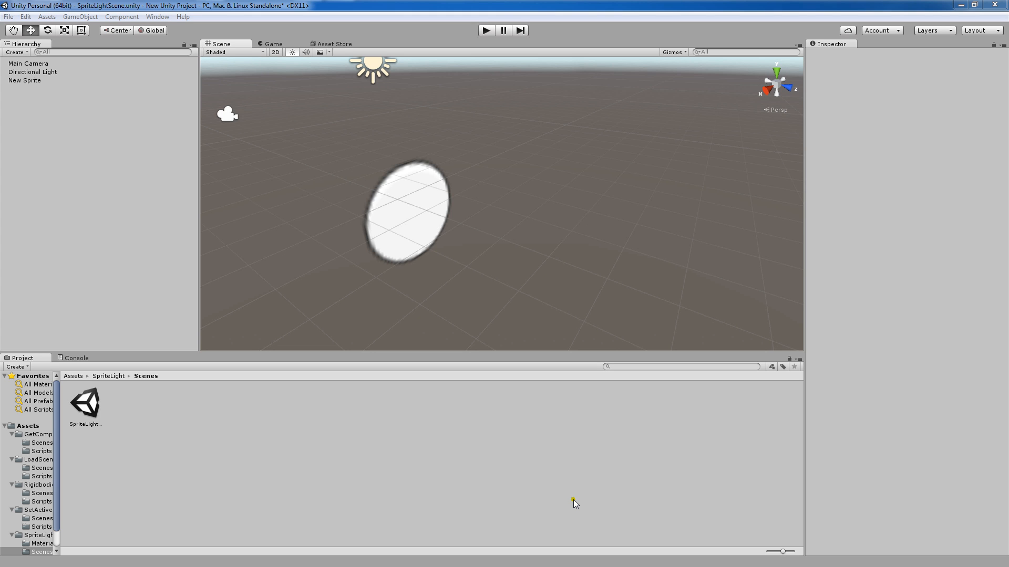
Select New Sprite in the Hierarchy after glancing at the 2D object creation menu
left_click(24, 80)
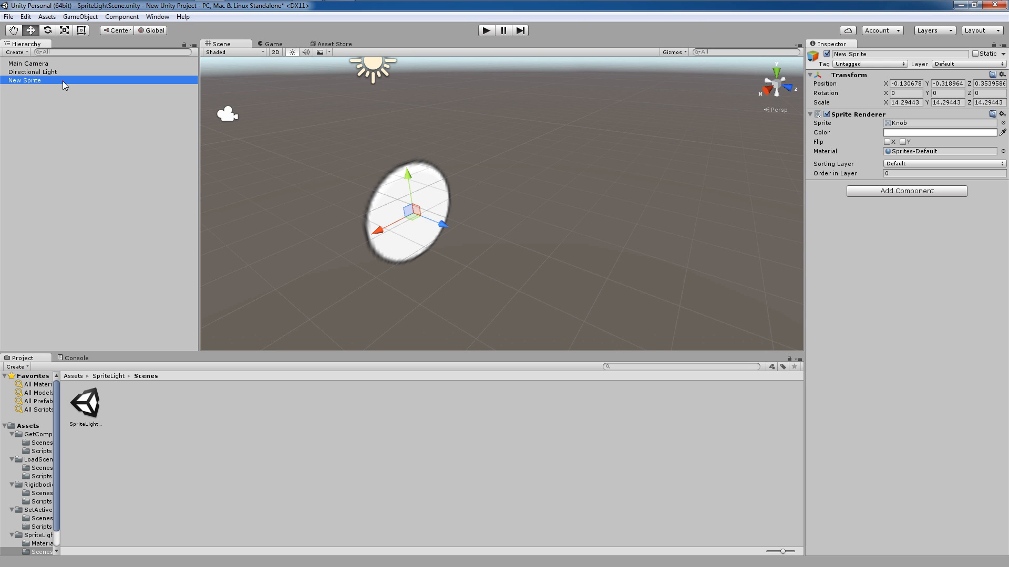
mouse_move(187, 130)
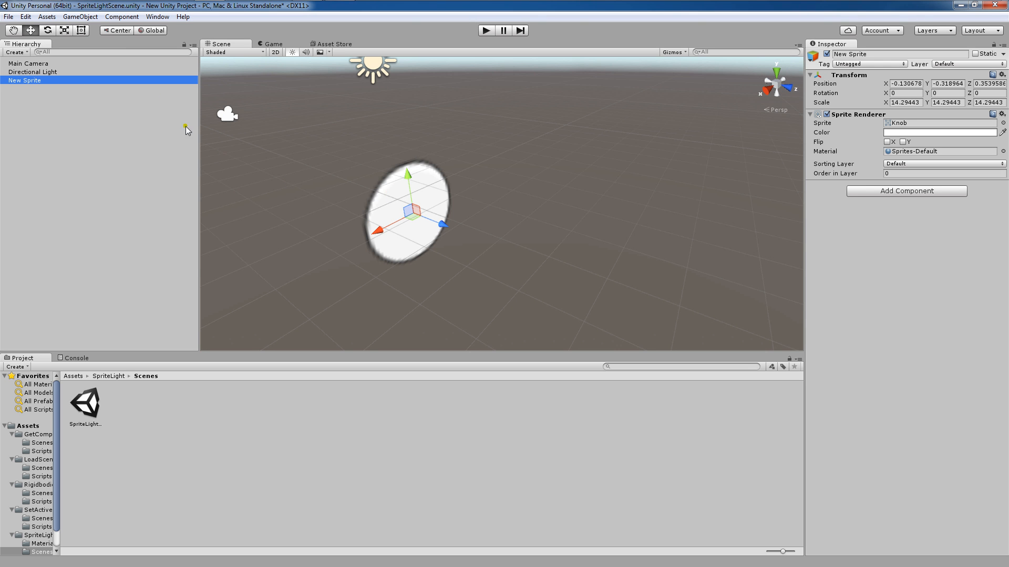
left_click(80, 16)
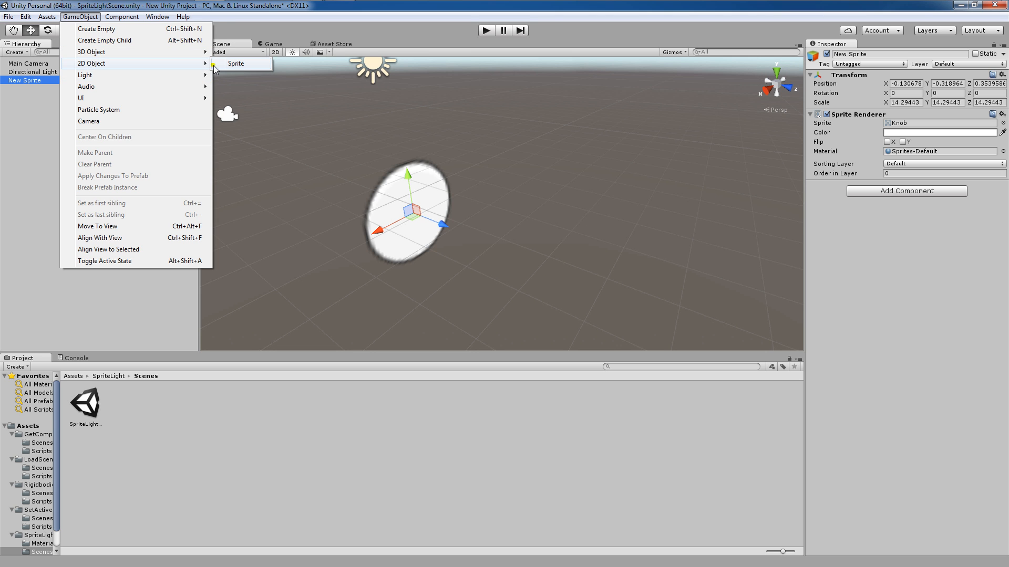
left_click(61, 88)
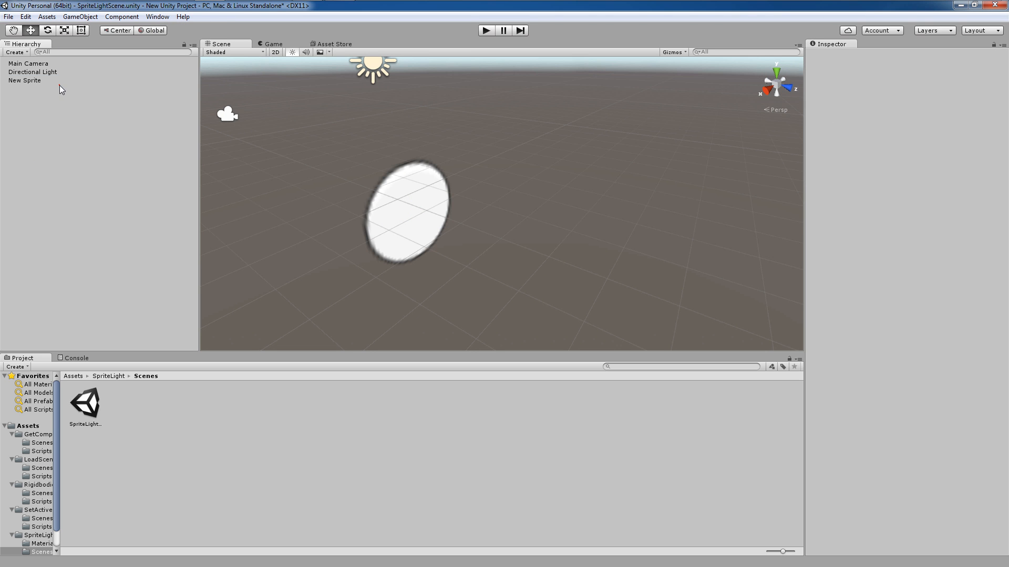
left_click(24, 80)
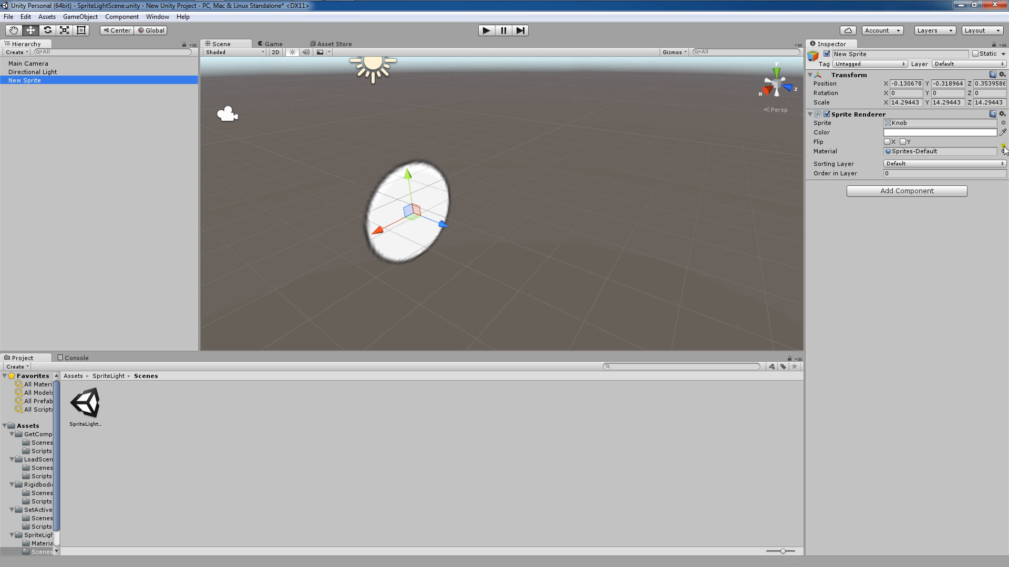
Set the Sprite Renderer's material to None so the Knob sprite disappears
left_click(1001, 151)
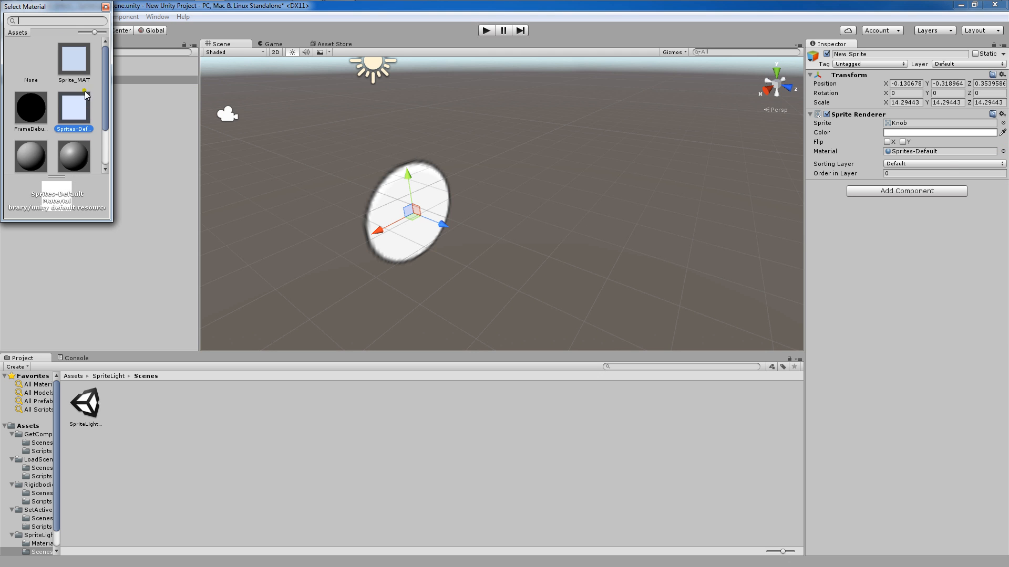
left_click(30, 64)
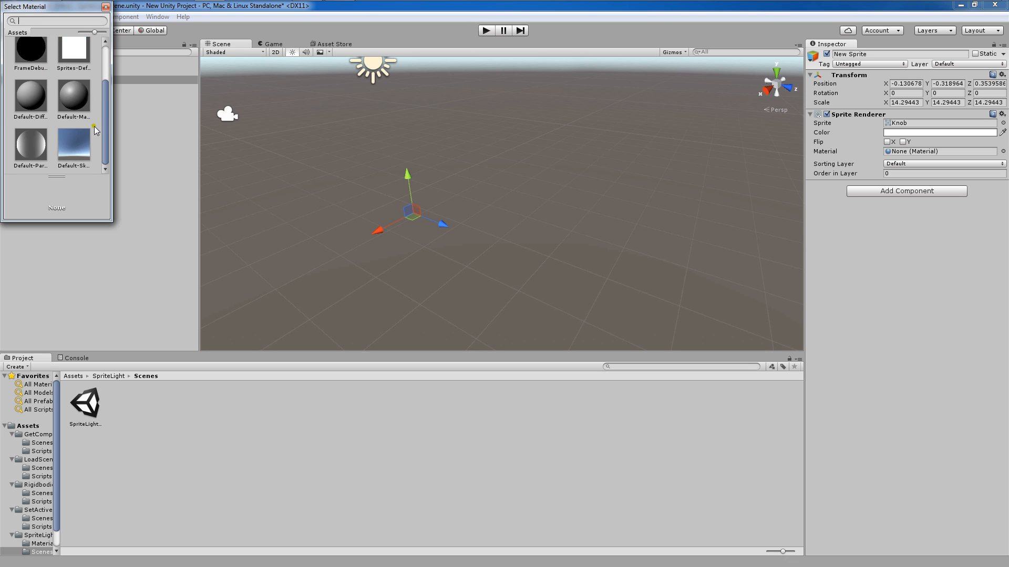
scroll("up", 3)
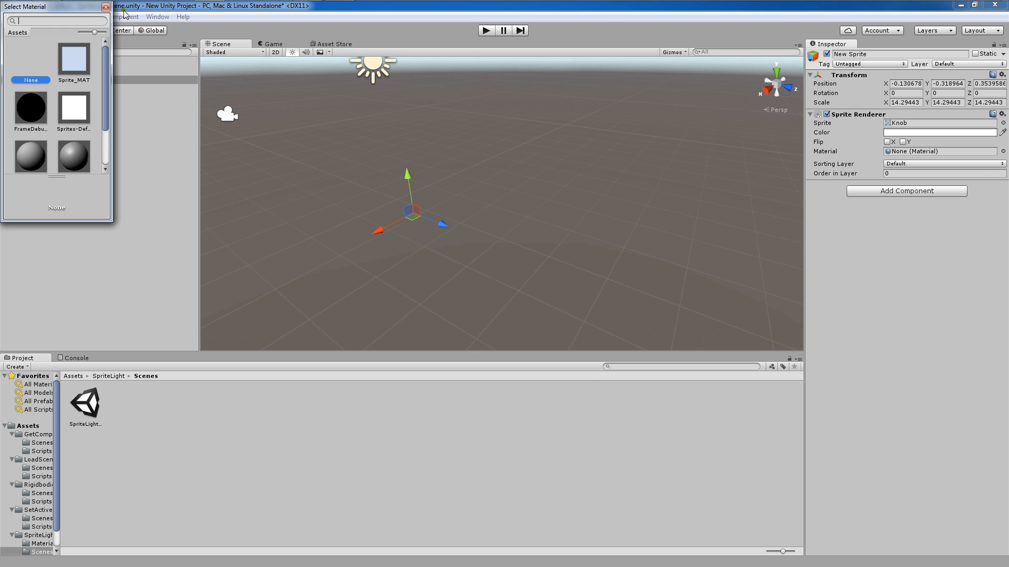
left_click(1001, 123)
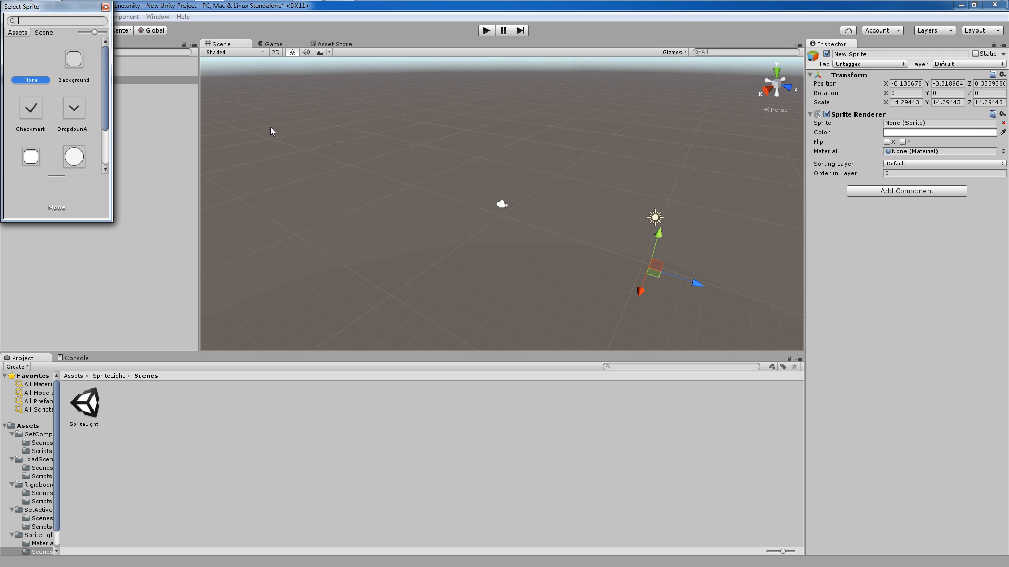
scroll("down", 3)
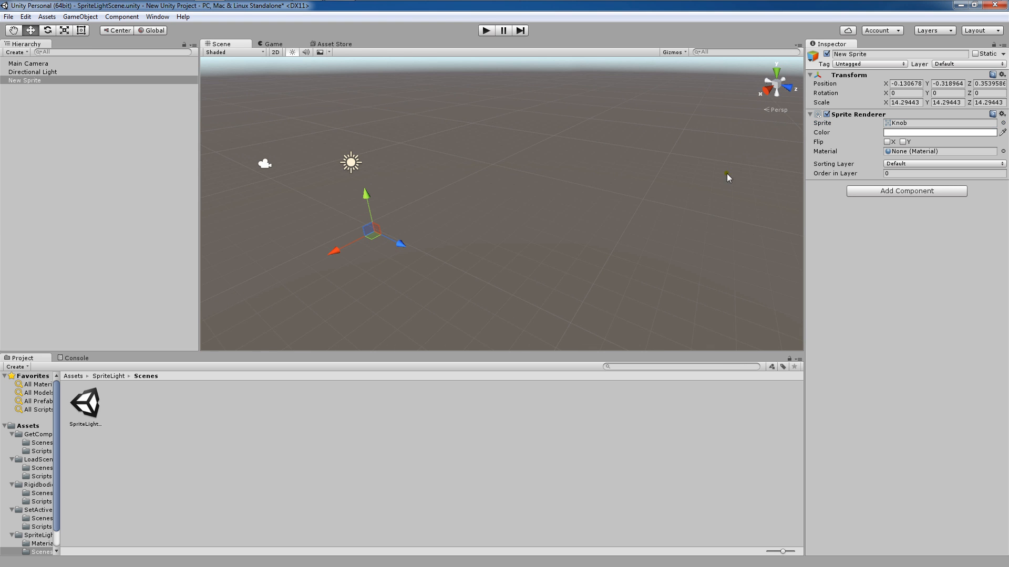
Restore the Sprites-Default material on New Sprite and select the Directional Light to darken the scene
left_click(1001, 151)
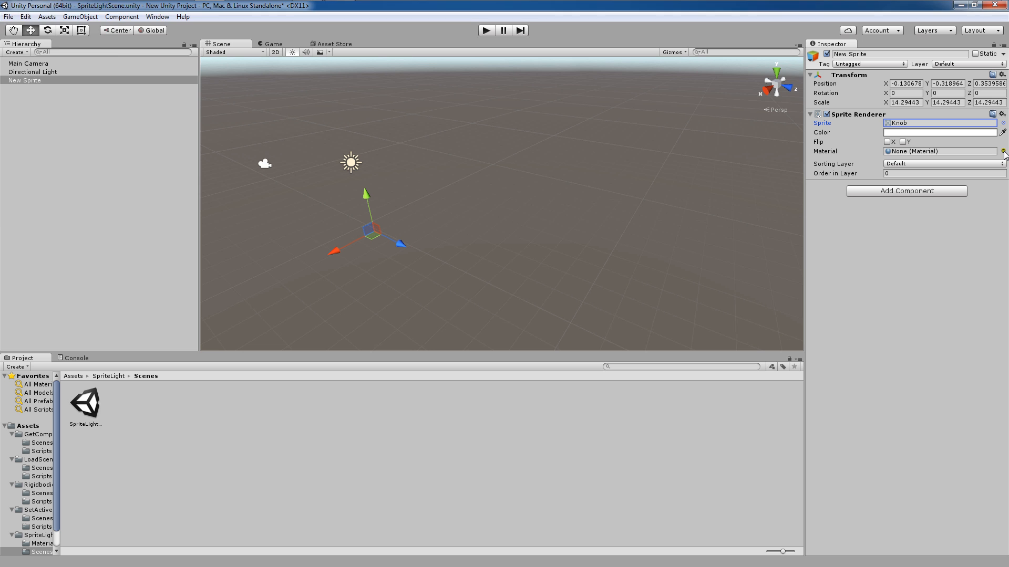
left_click(1003, 152)
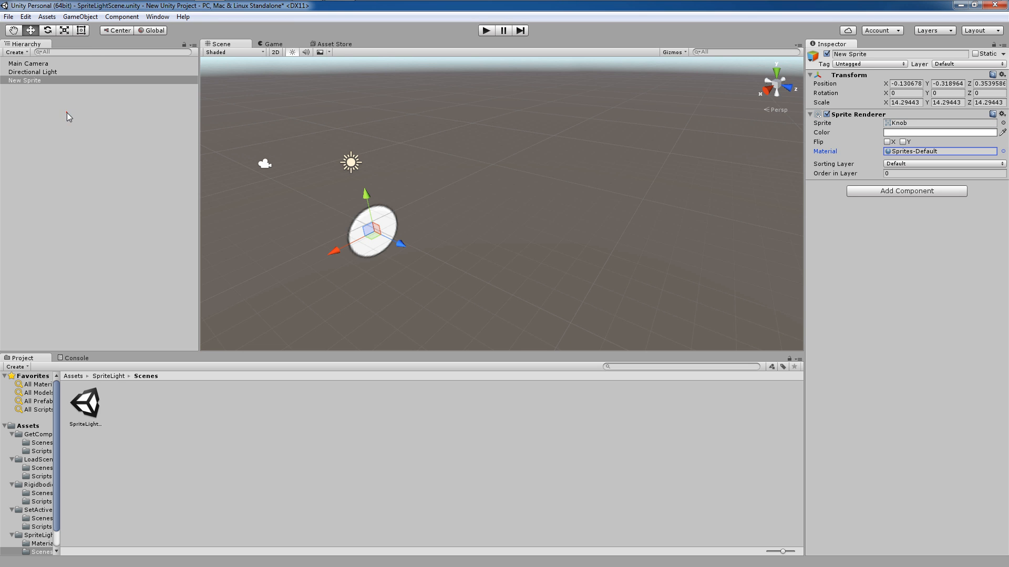
scroll("up", 3)
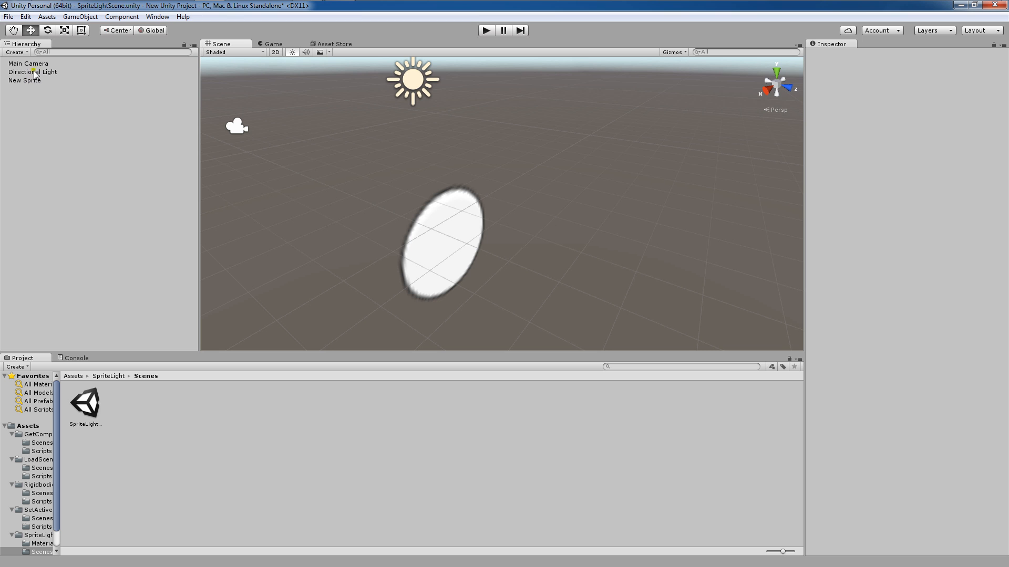
left_click(33, 71)
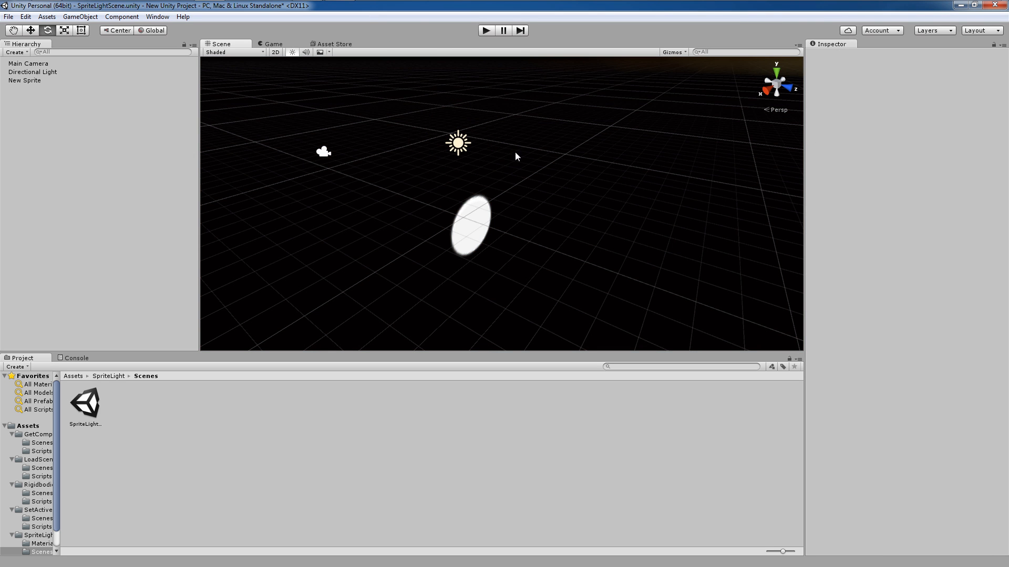
mouse_move(500, 235)
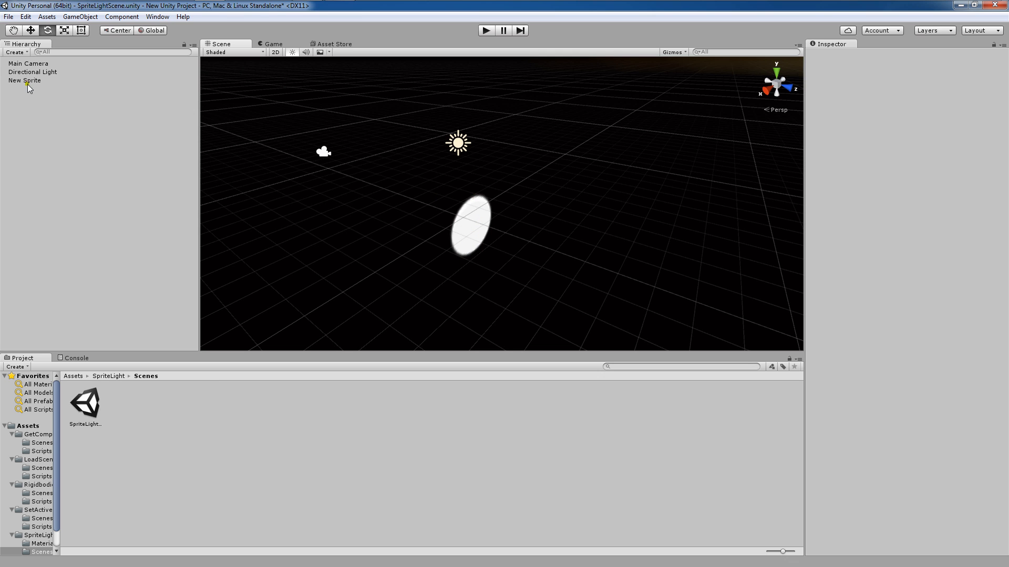
Create a new material, Sprite_MAT2, in the SpriteLight Materials folder
left_click(24, 81)
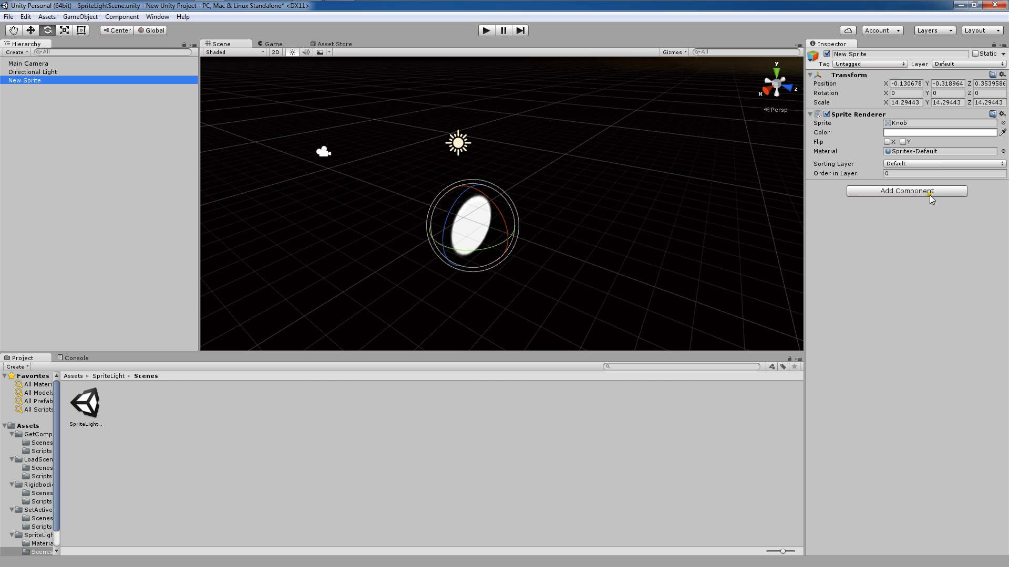
mouse_move(165, 417)
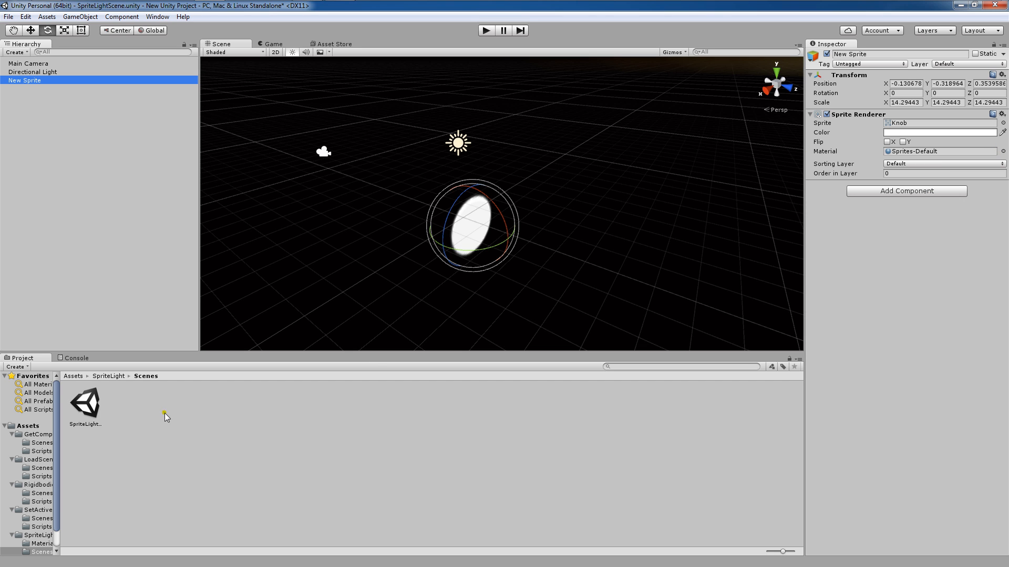
left_click(41, 525)
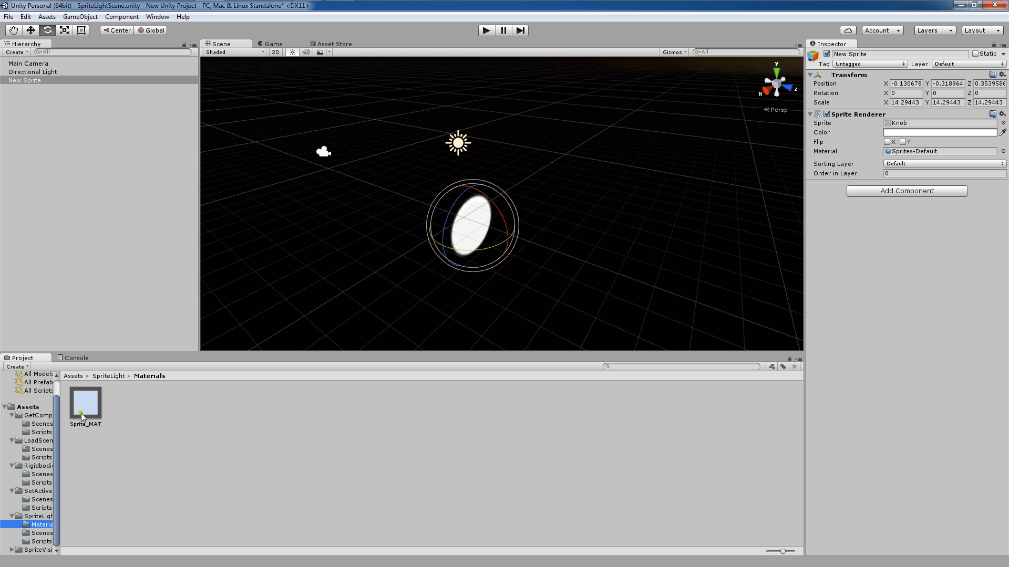
right_click(208, 408)
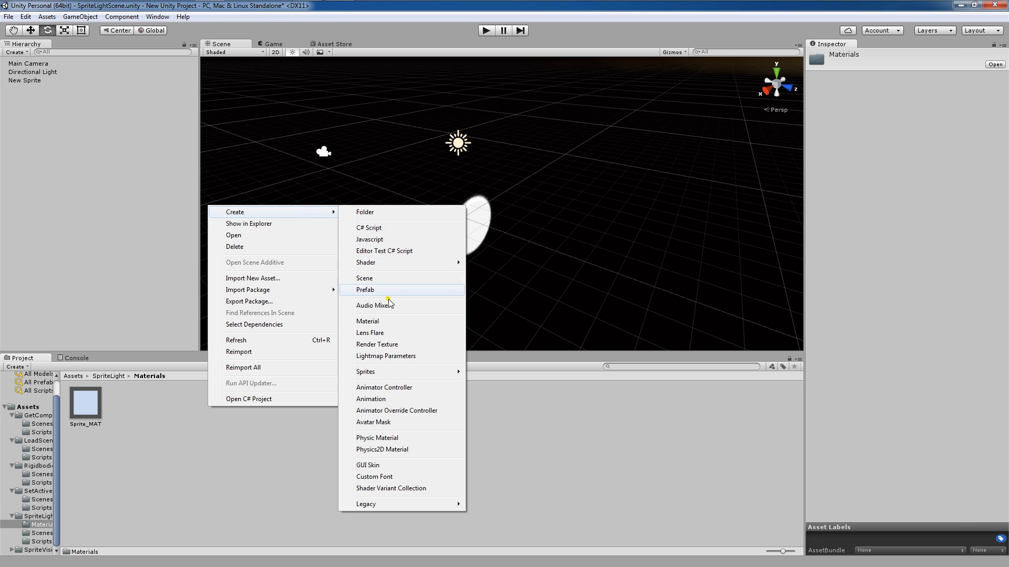
left_click(368, 321)
type("Sprite_MAT2")
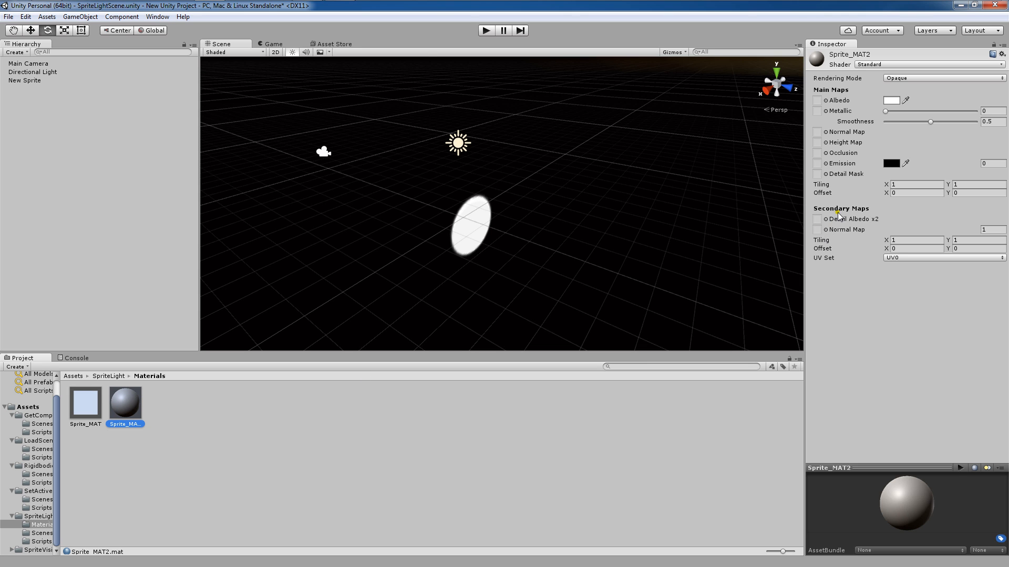
mouse_move(809, 166)
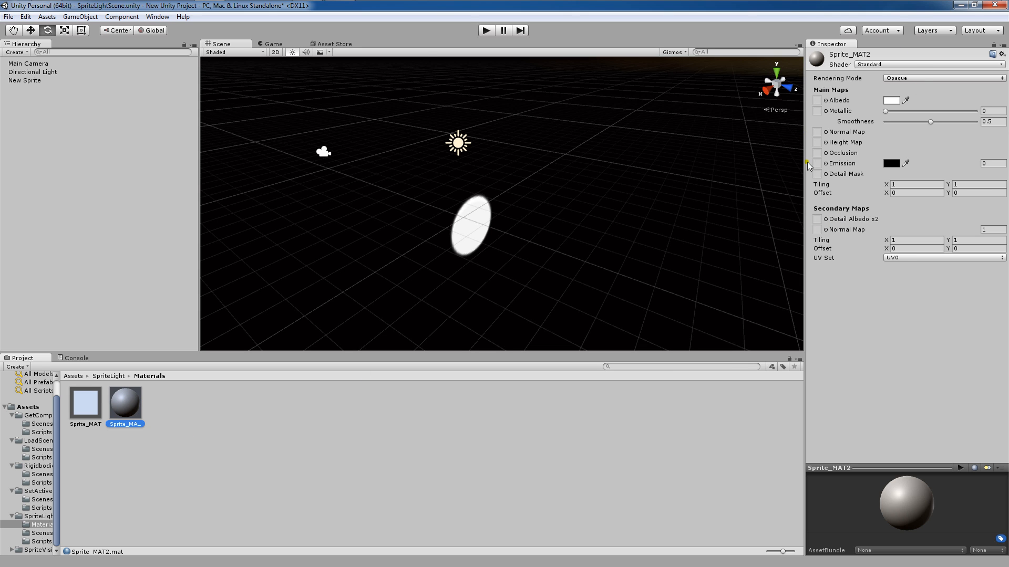
mouse_move(785, 122)
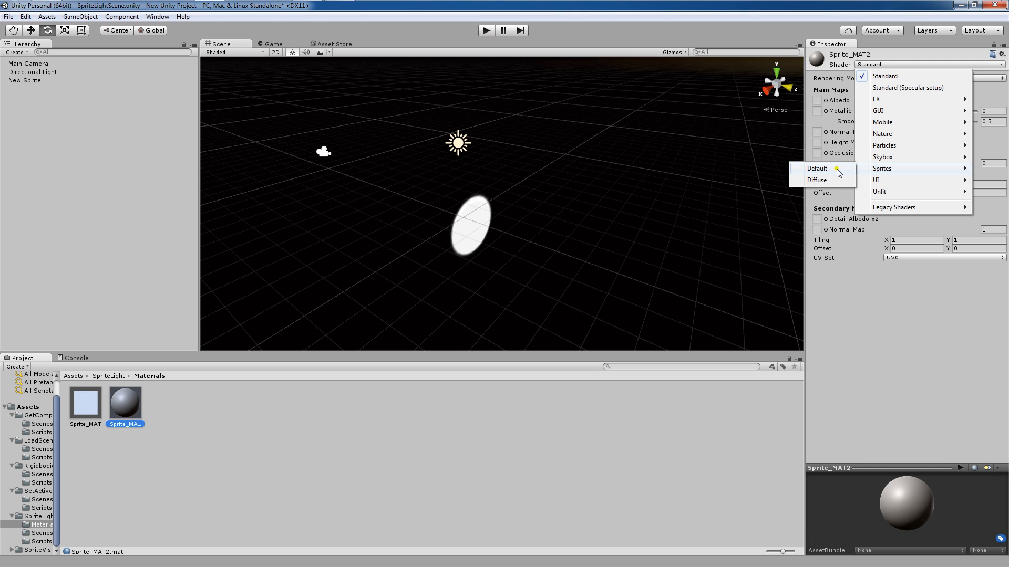
Give Sprite_MAT2 the Sprites/Diffuse shader and drag it onto the sprite
left_click(816, 180)
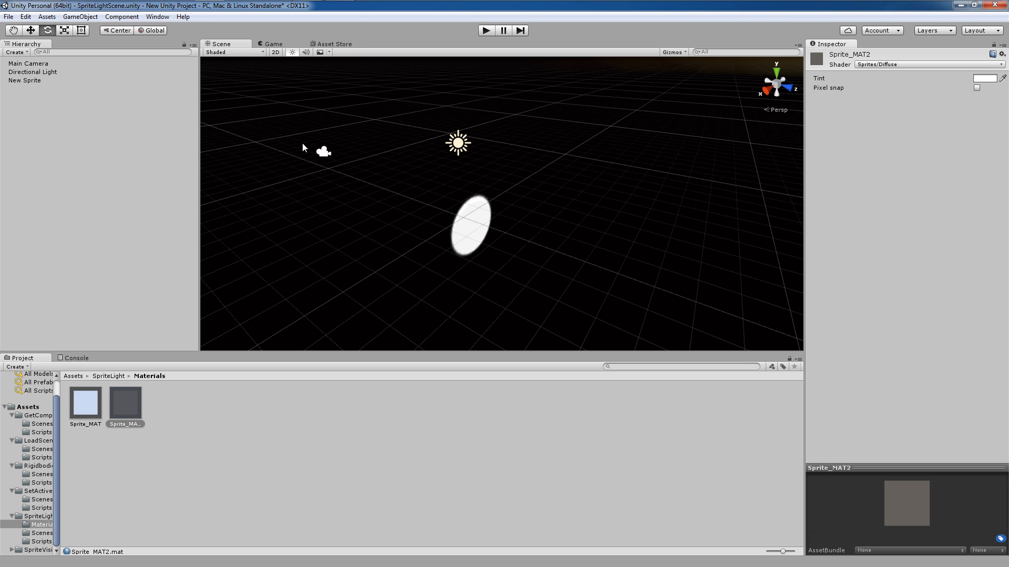
left_click(196, 437)
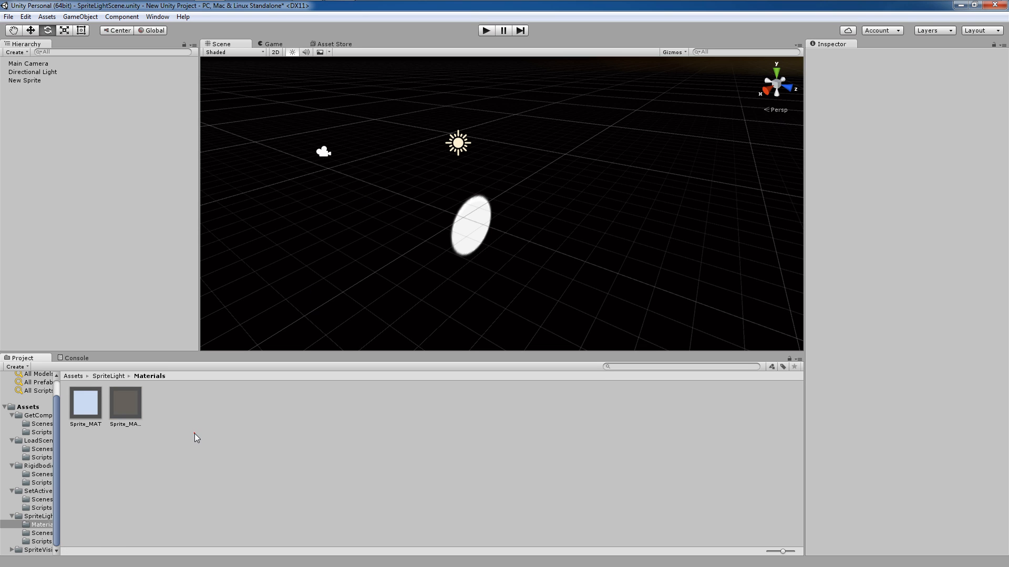
left_click(125, 402)
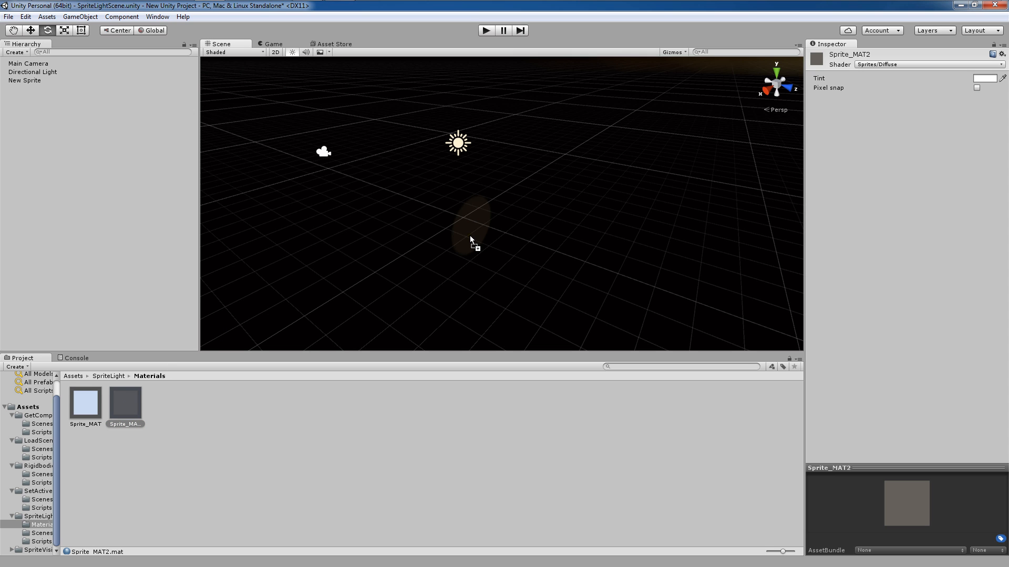
mouse_move(388, 194)
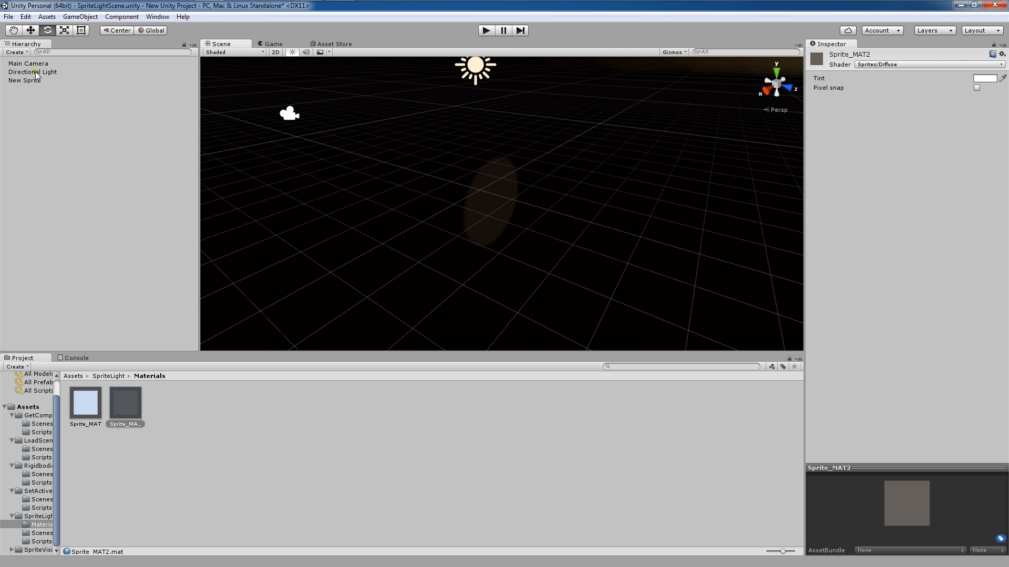
Rotate the Directional Light until the oval sprite is brightly lit, then select Sprite_MAT2
left_click(32, 71)
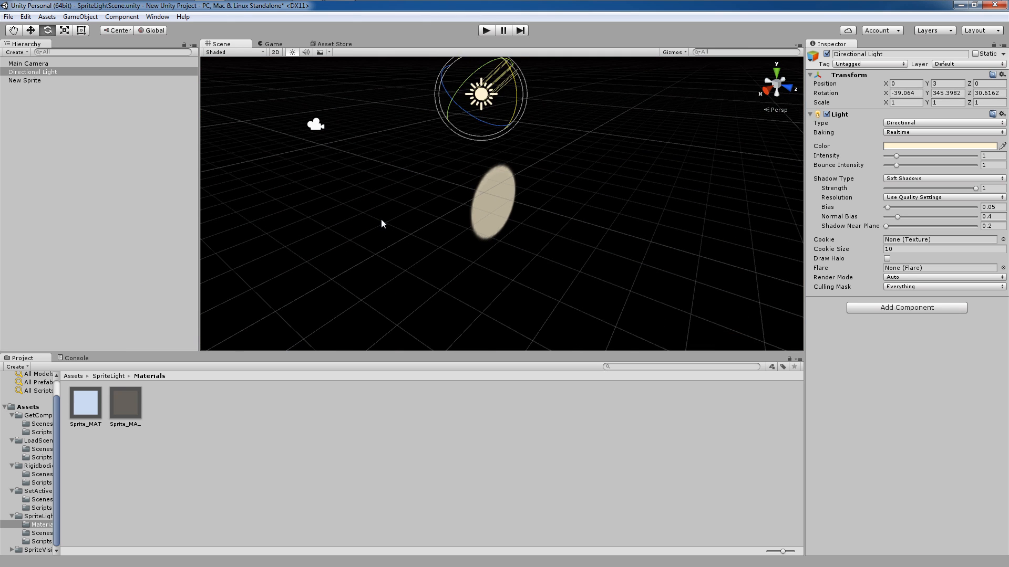
left_click(24, 80)
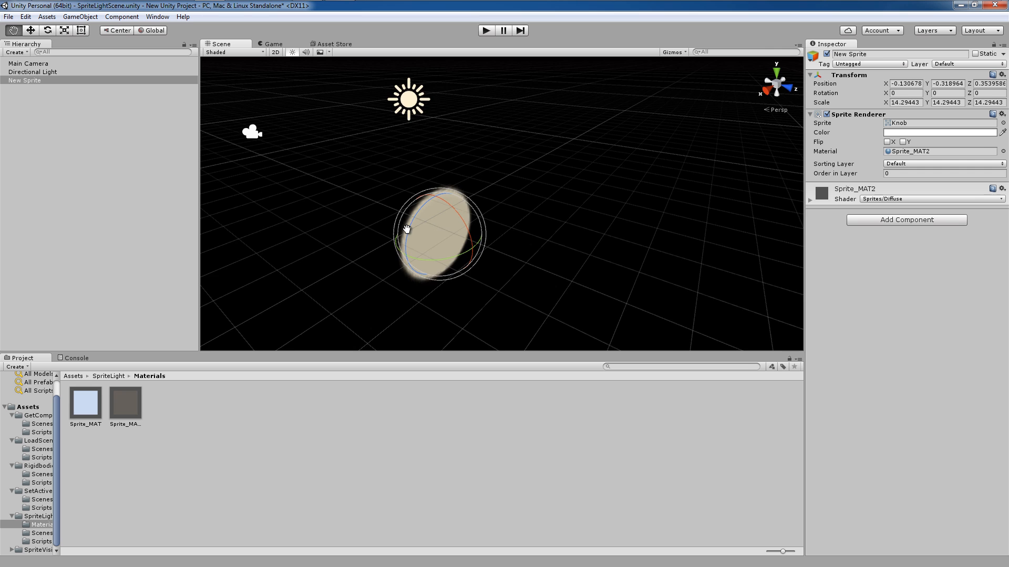
left_click(32, 72)
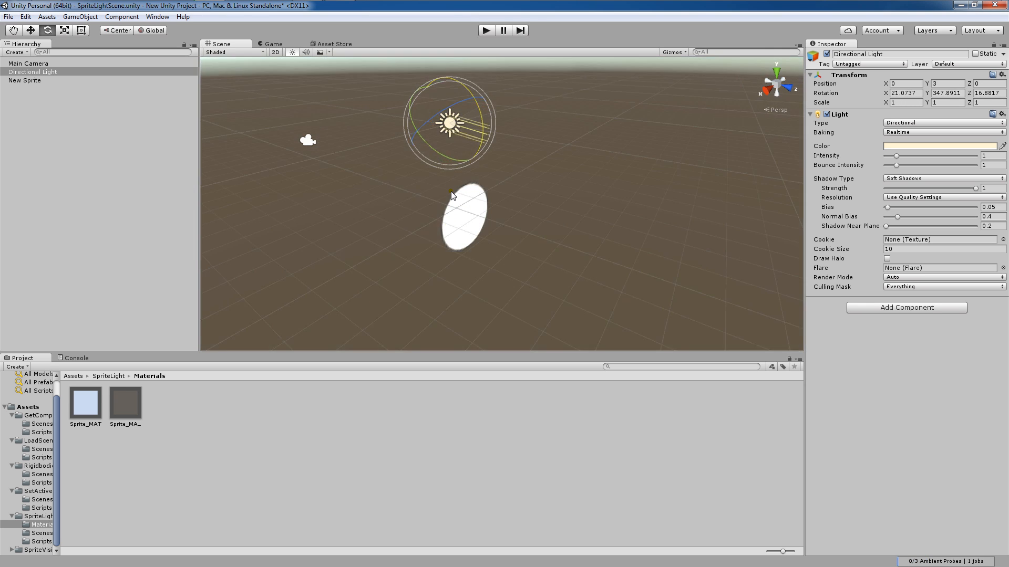
left_click(125, 400)
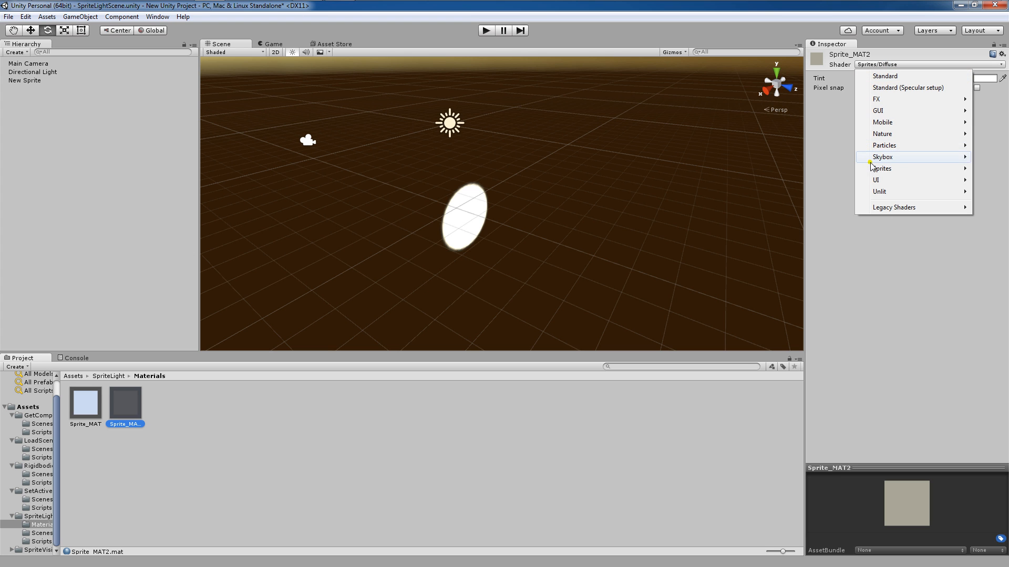
Set Sprite_MAT2's Tint colour to red so the sprite renders red
left_click(977, 78)
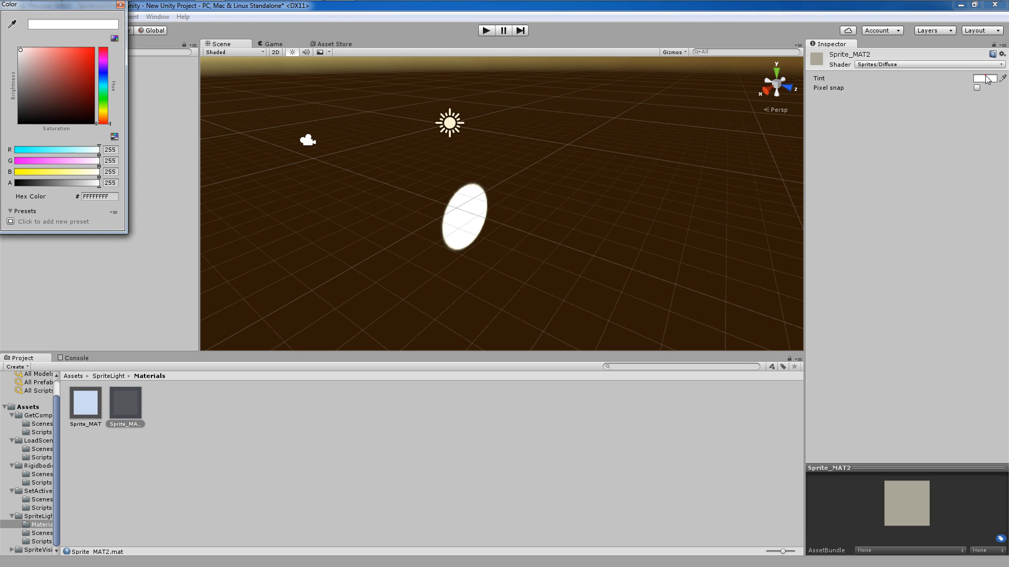
left_click(80, 45)
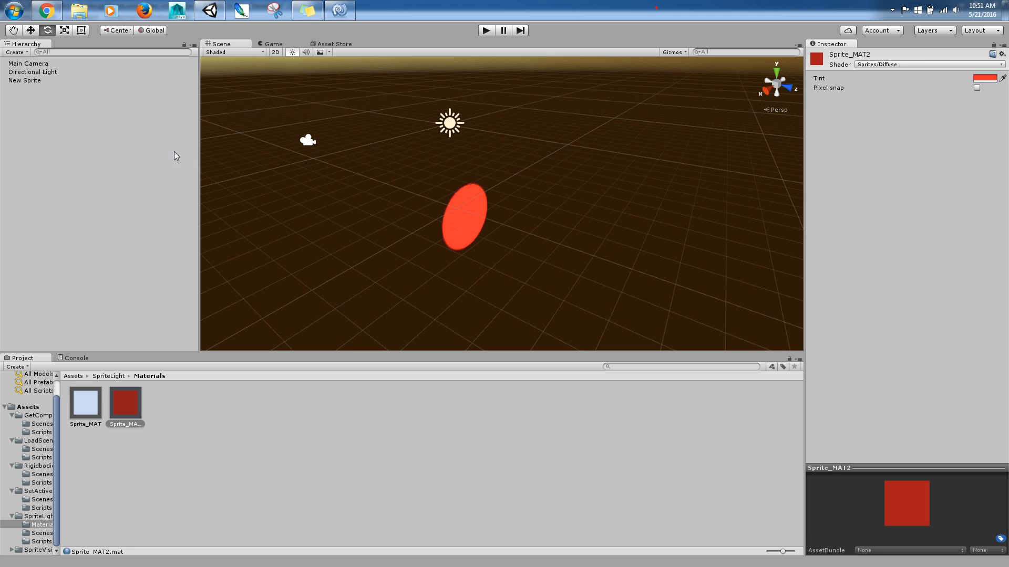
left_click(32, 71)
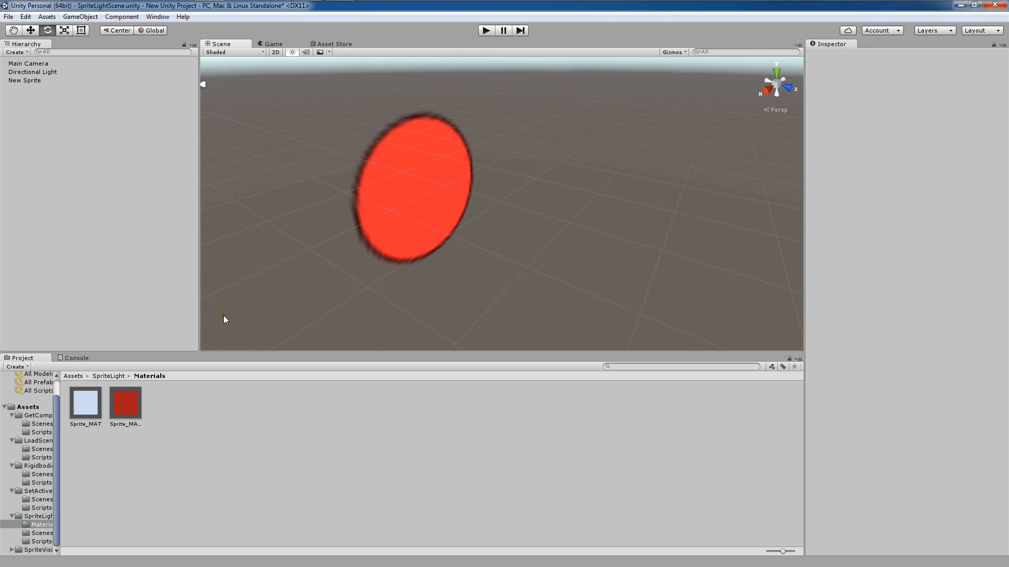
left_click(125, 400)
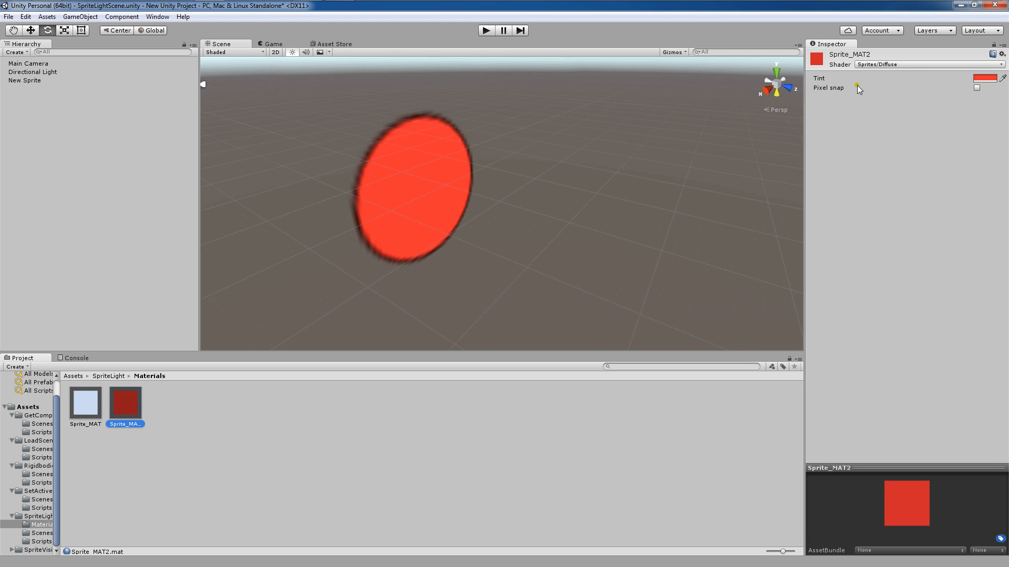
left_click(927, 64)
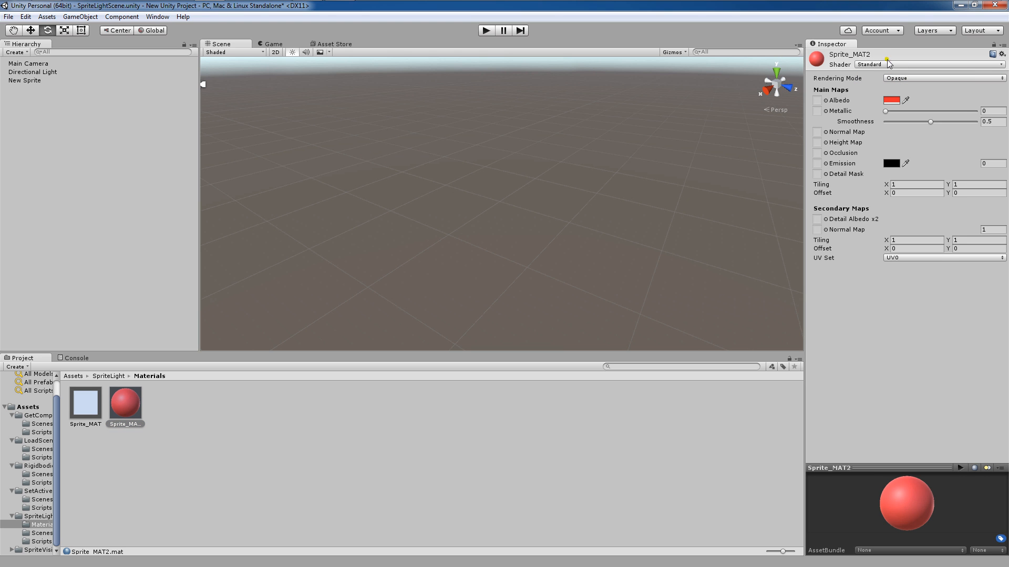
mouse_move(888, 128)
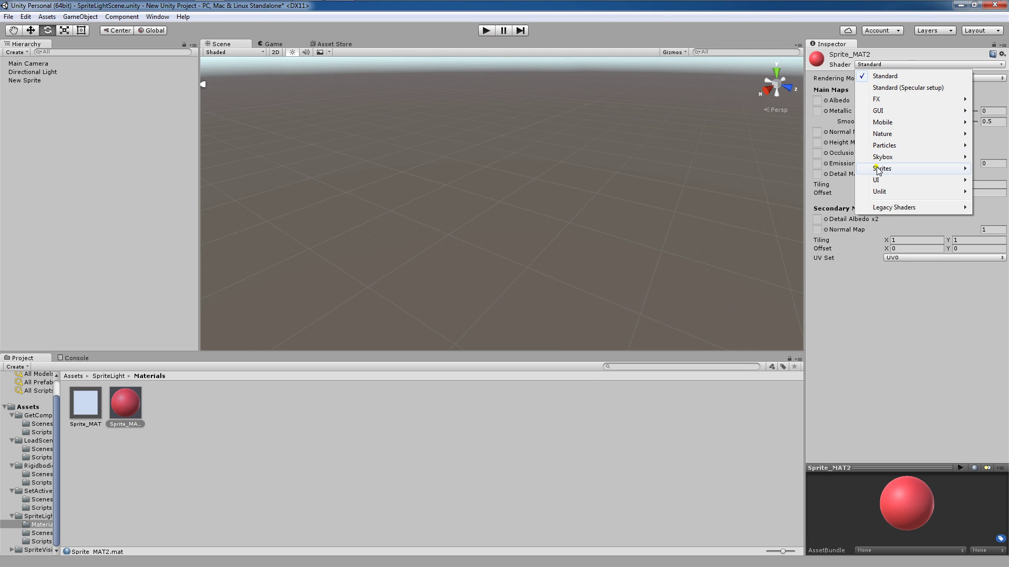
left_click(883, 168)
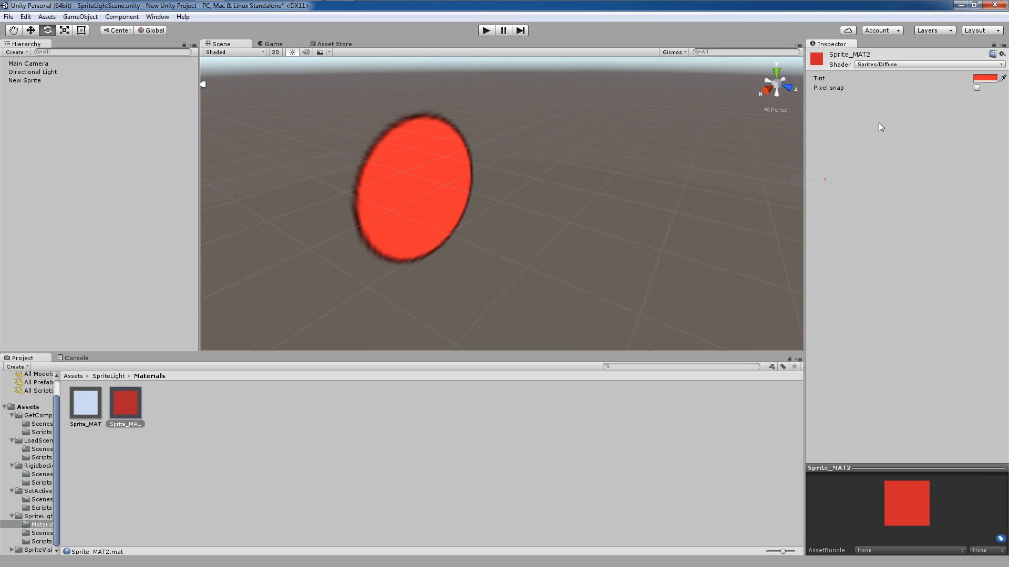
left_click(412, 275)
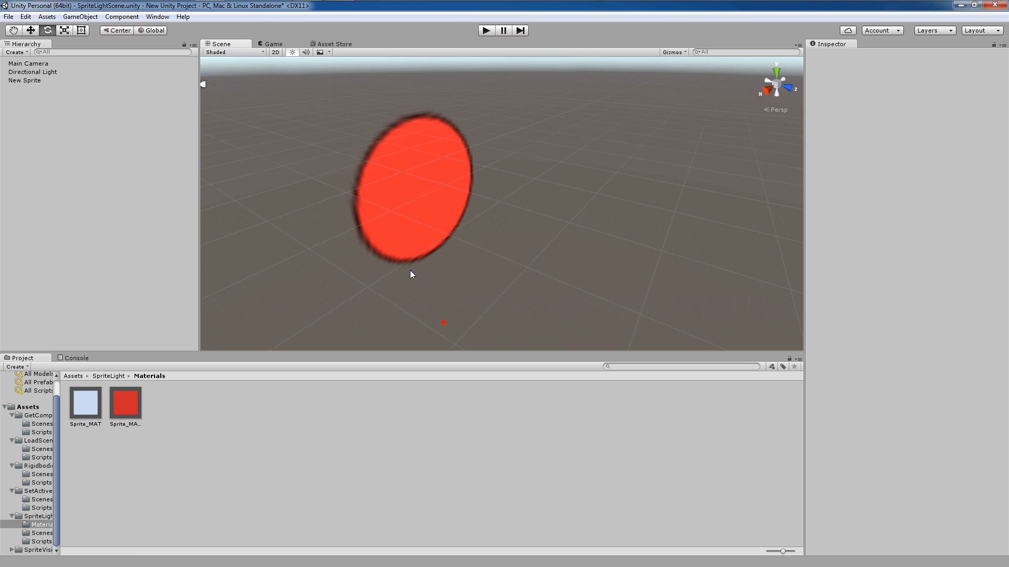
mouse_move(406, 258)
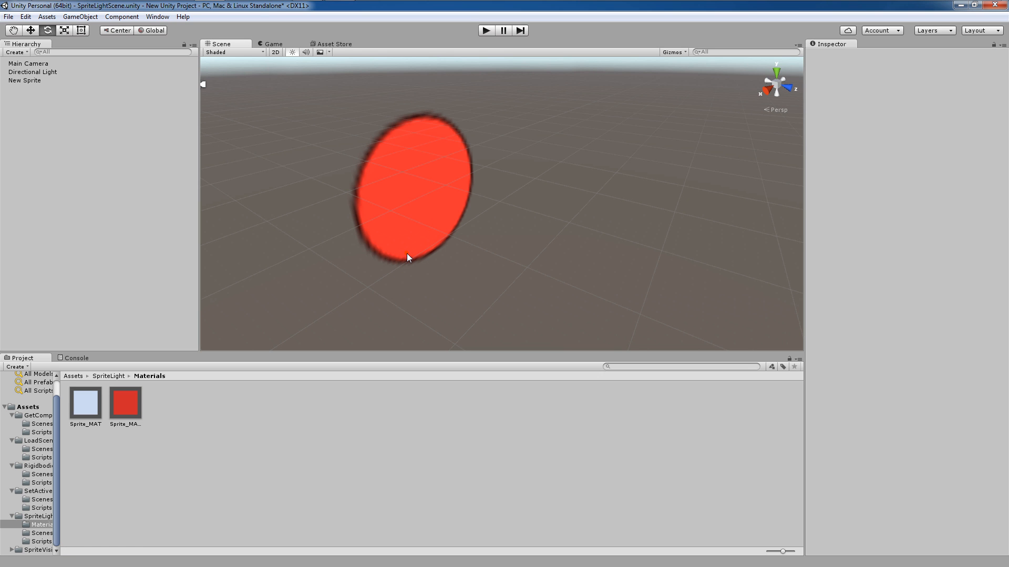
mouse_move(323, 73)
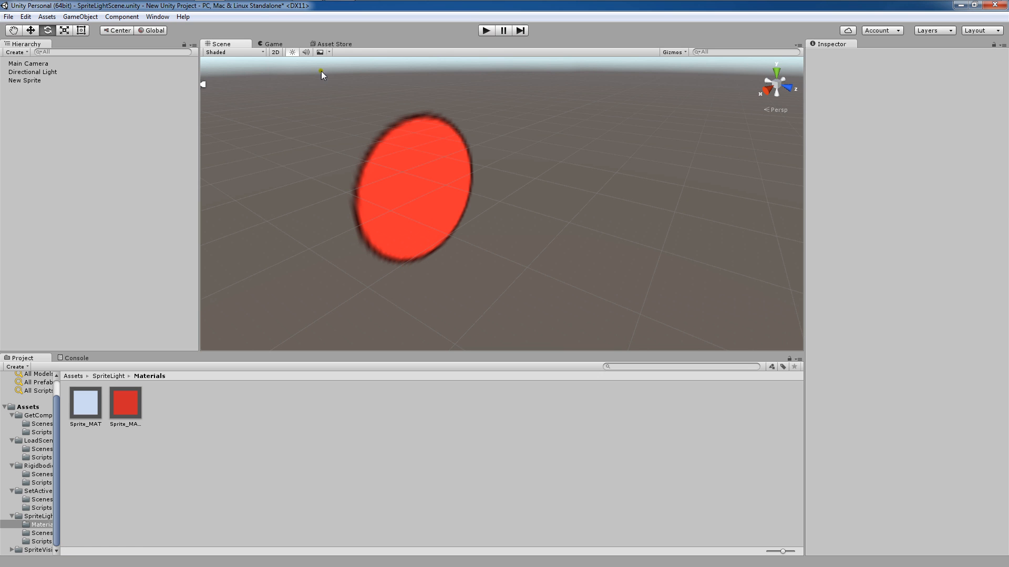